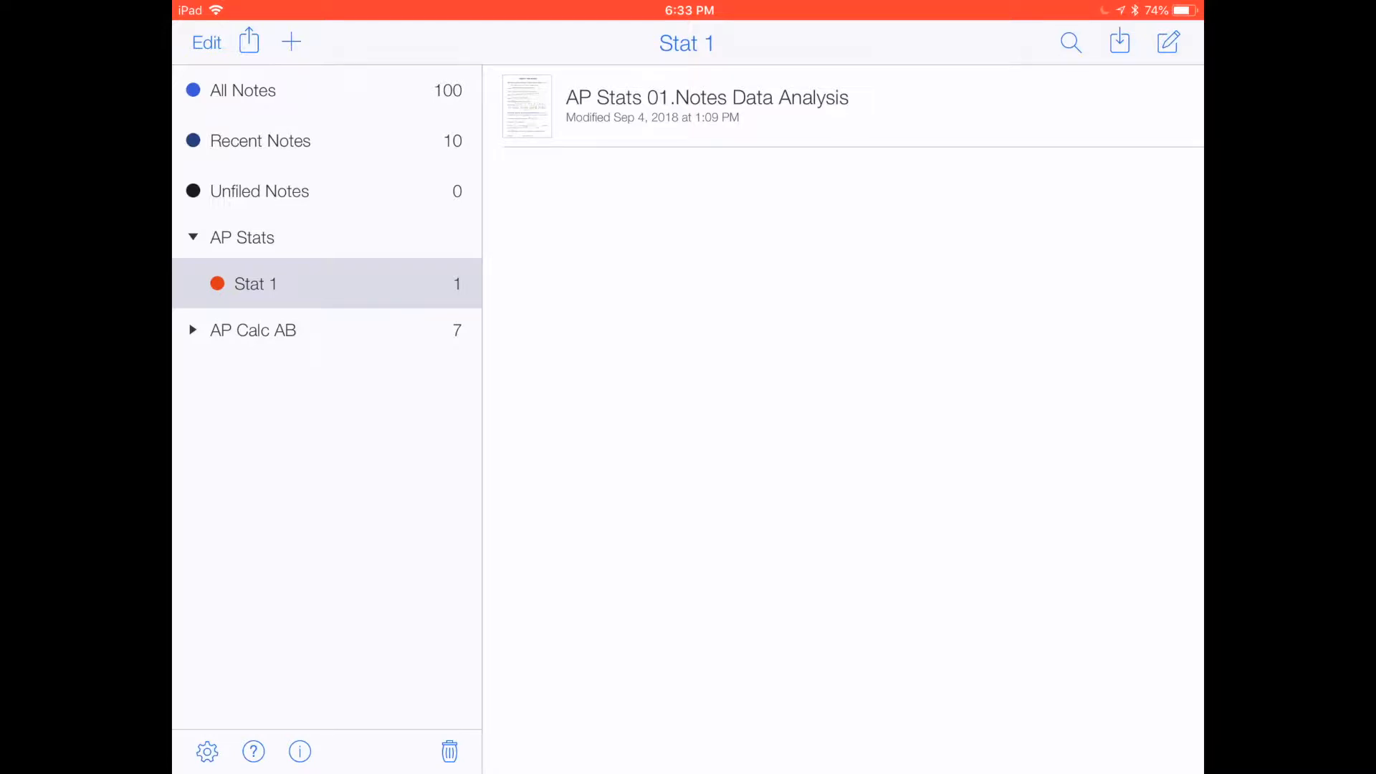
Open the Google Drive auto-backup options from Notability's Settings.
{"action": "left_click", "coordinate": [207, 751]}
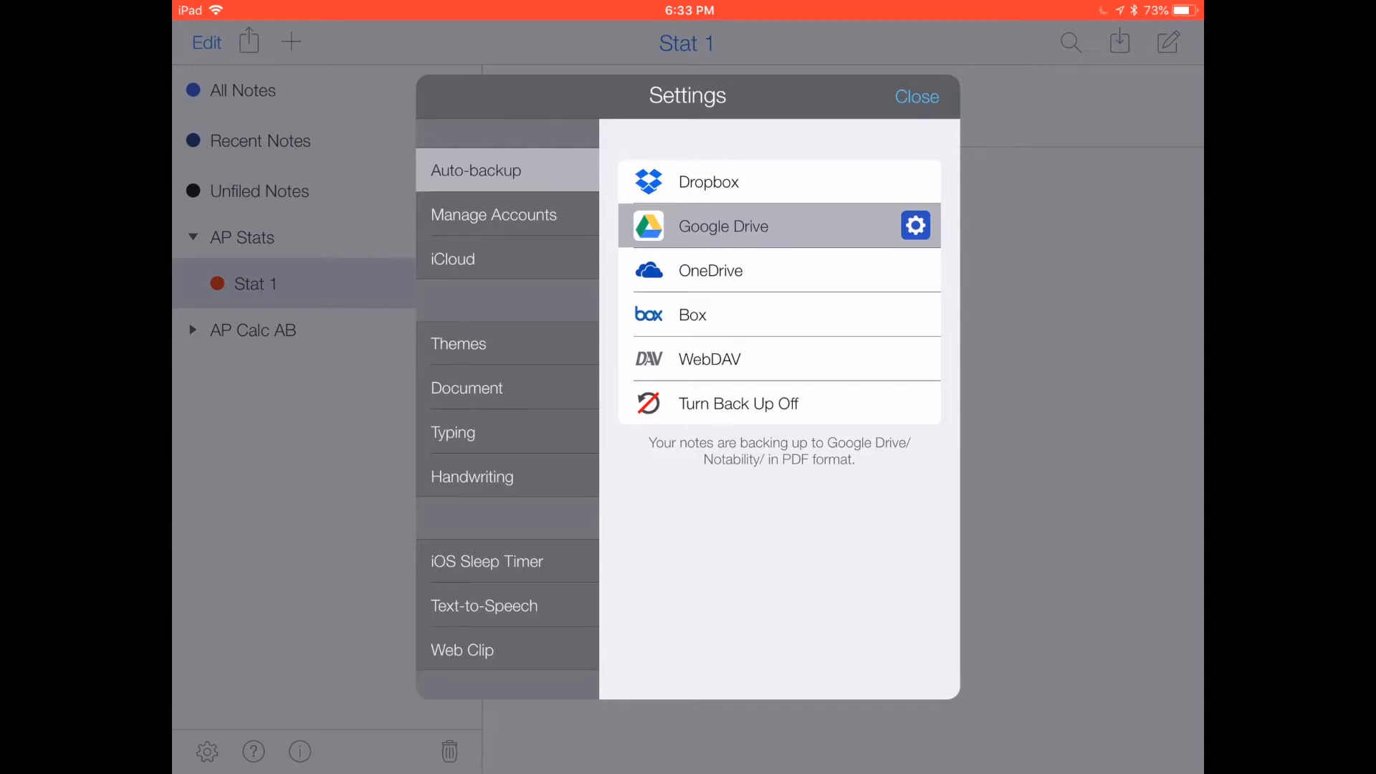
{"action": "left_click", "coordinate": [915, 226]}
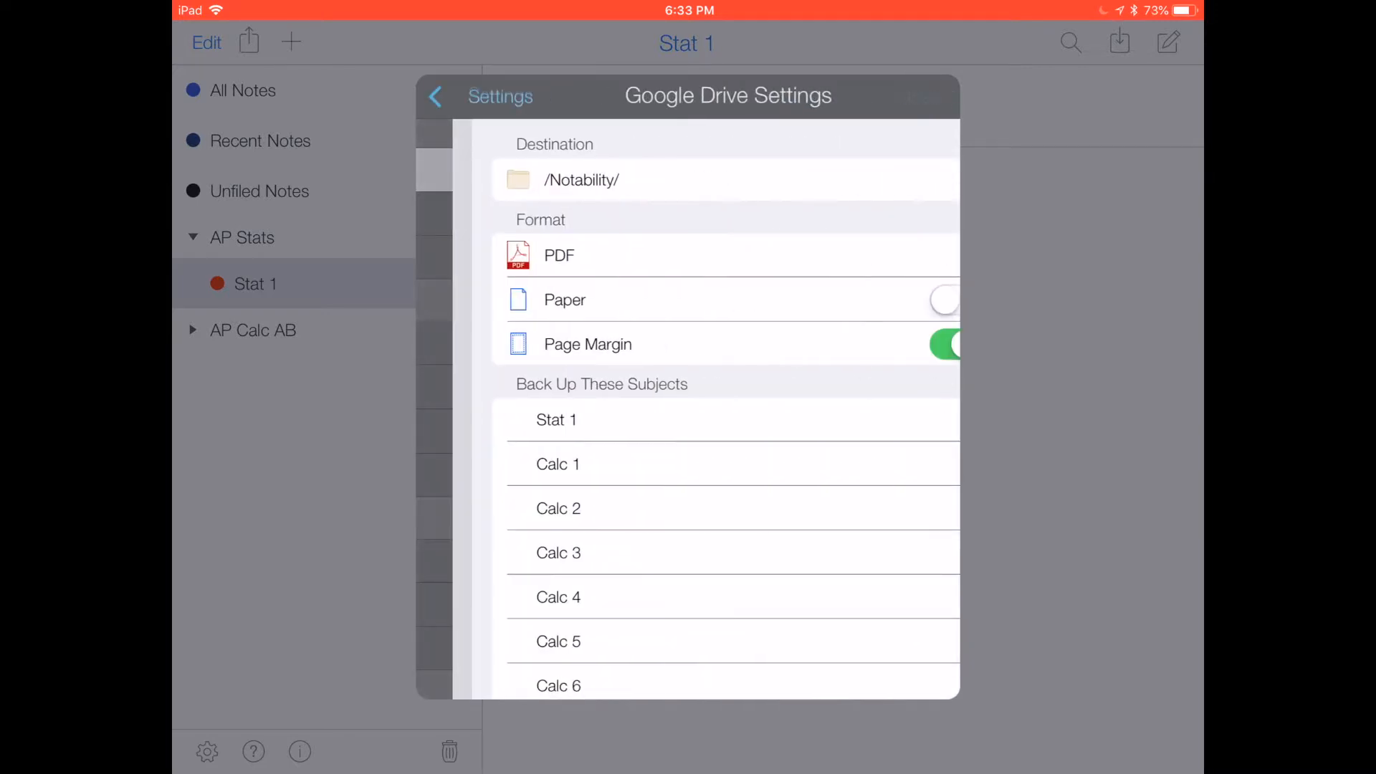